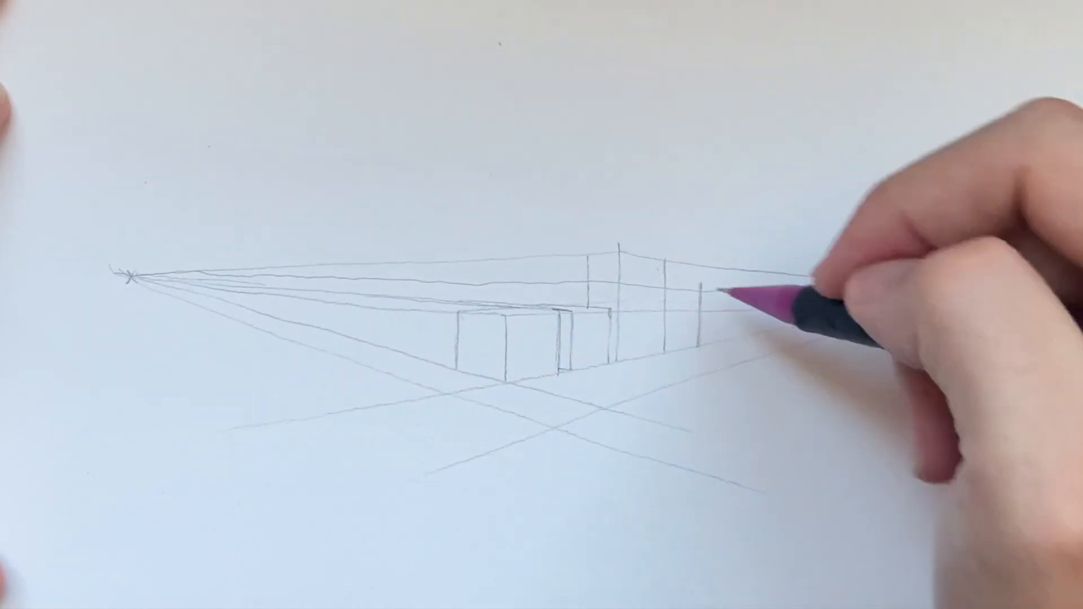
drag(732, 304, 975, 283)
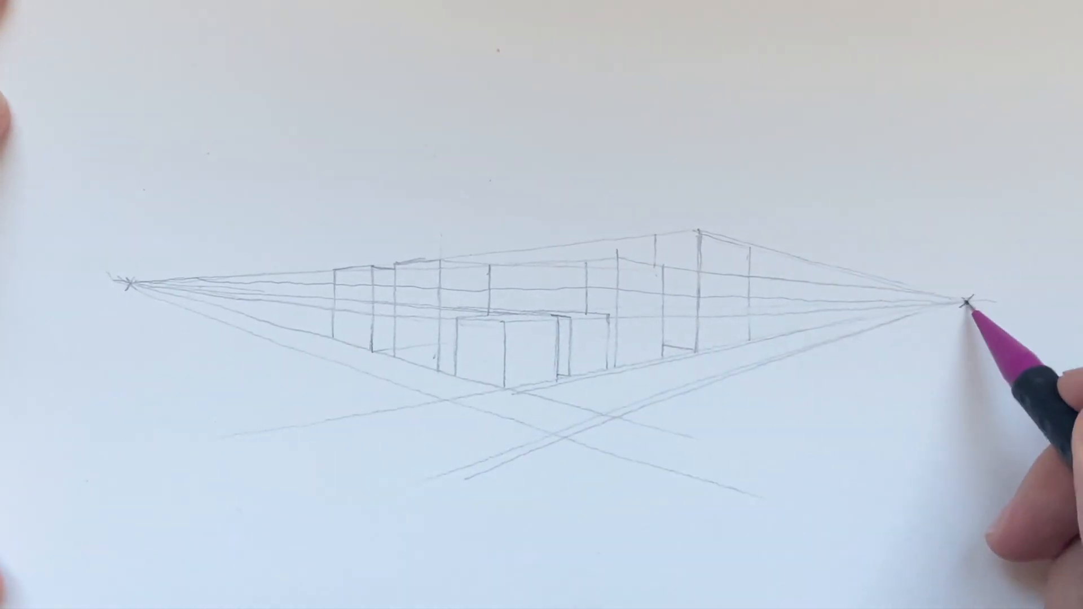
mouse_move(664, 407)
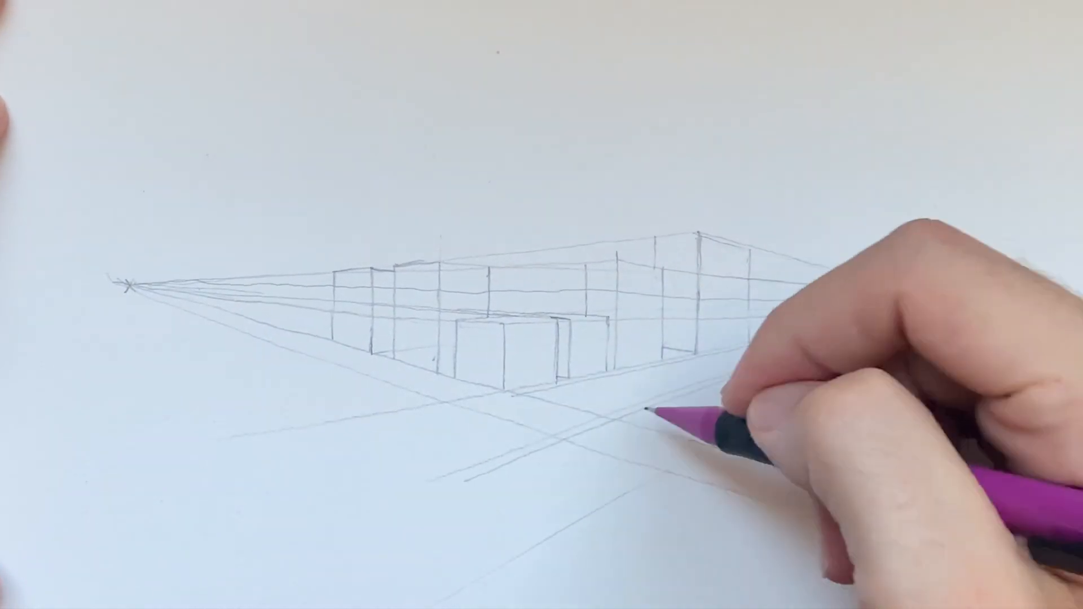